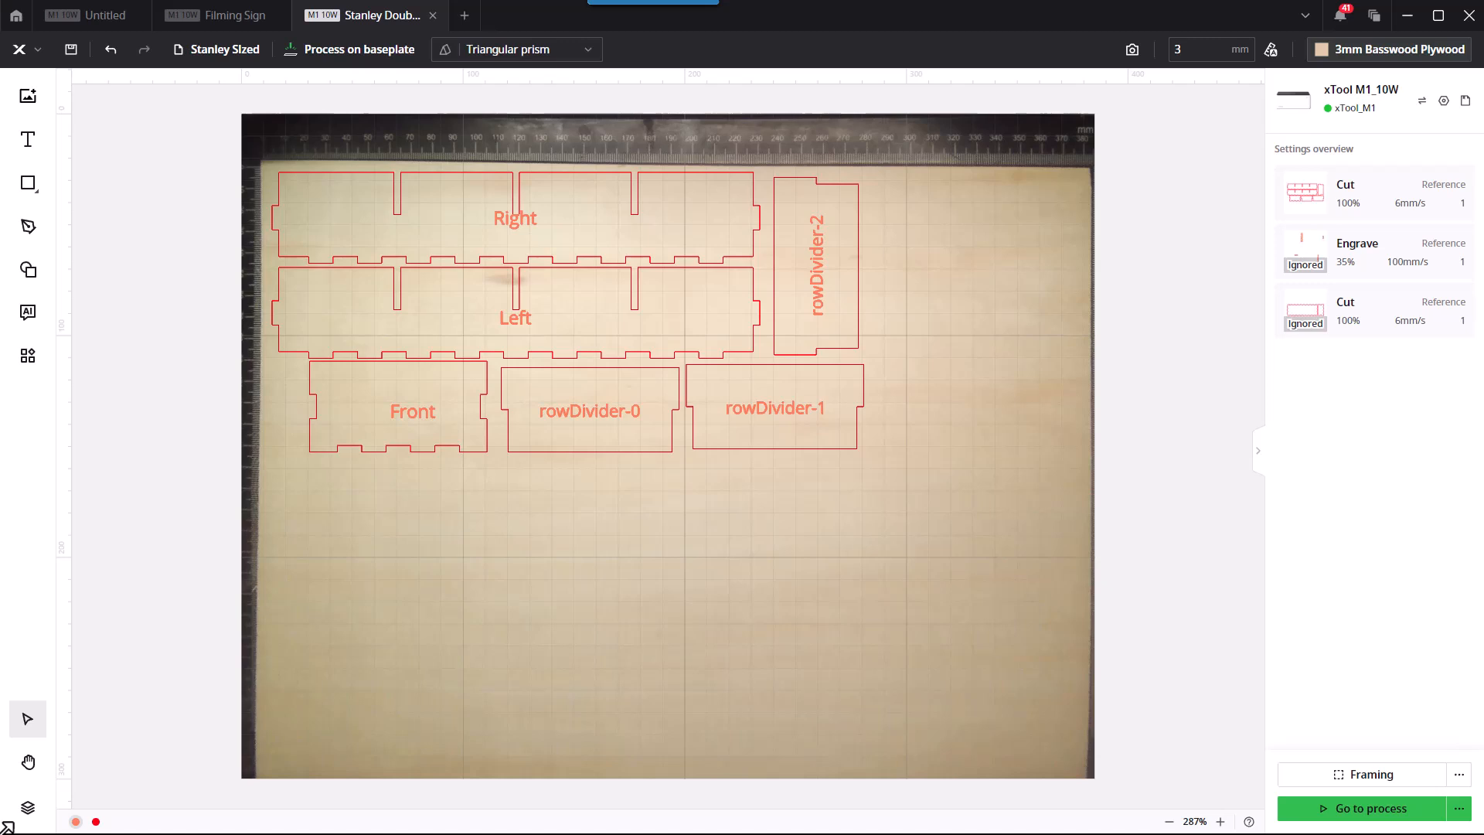
mouse_move(1378, 567)
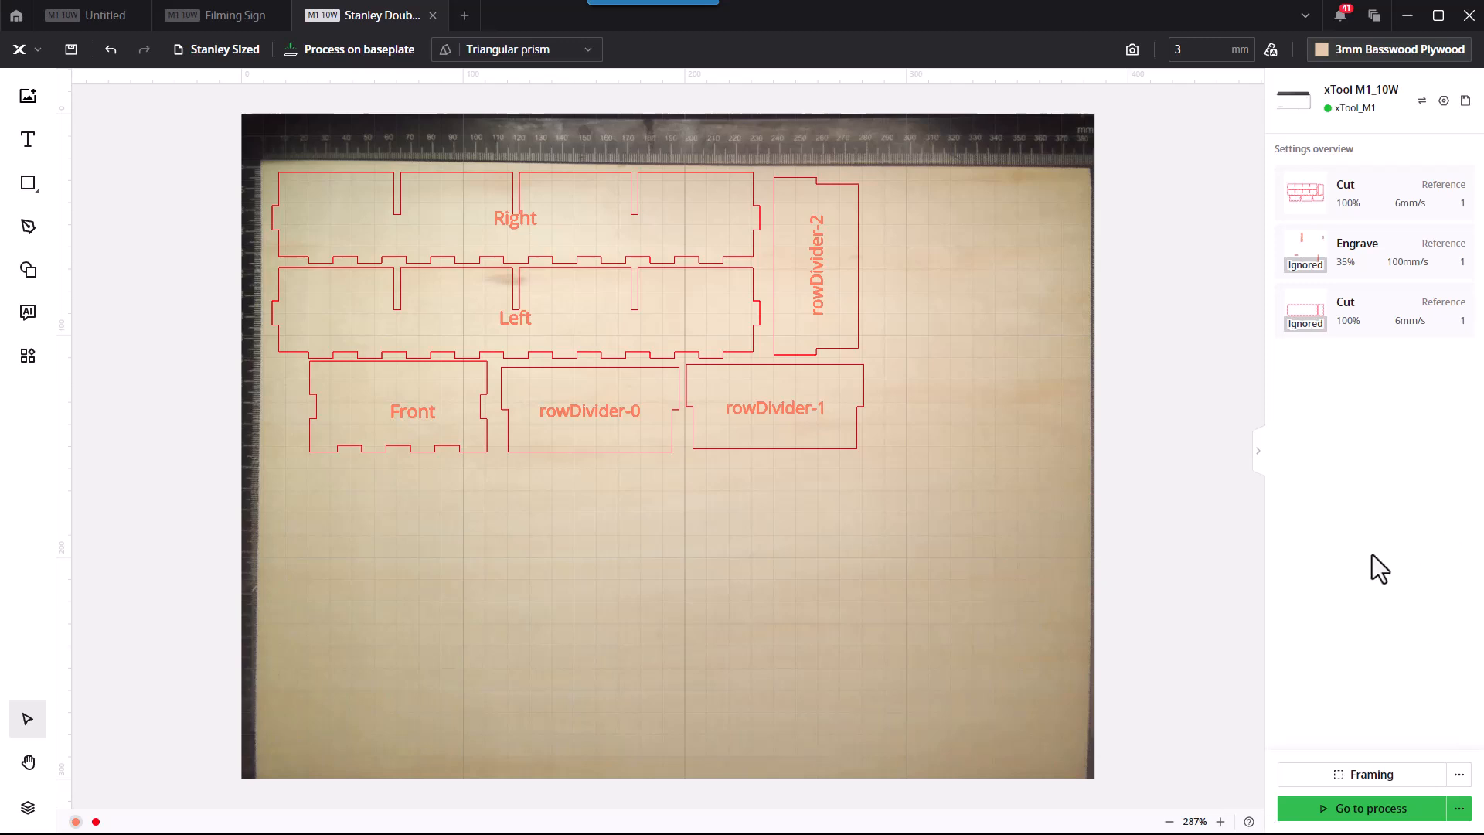
mouse_move(893, 496)
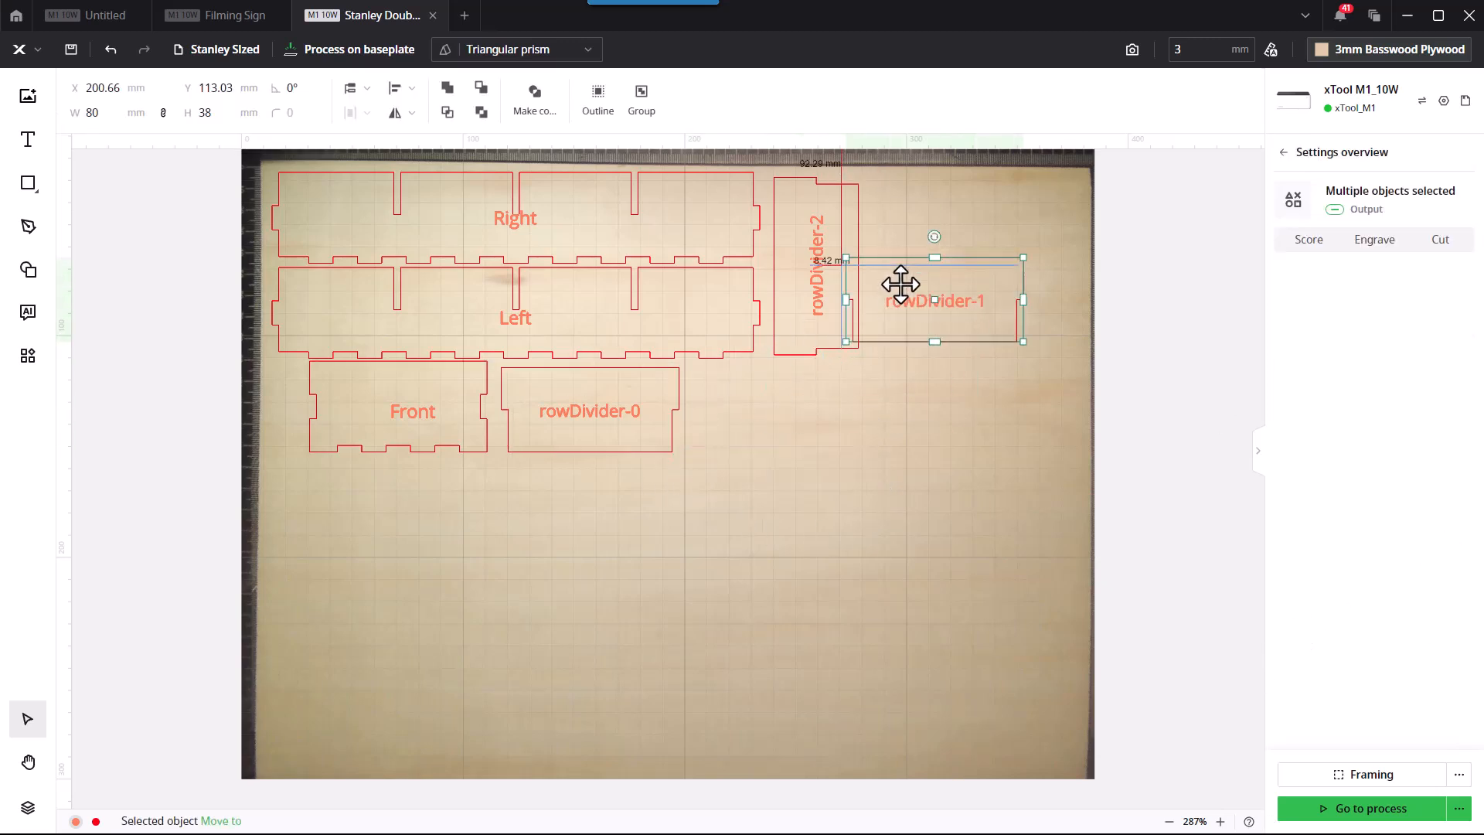
Move rowDivider-1 and rowDivider-0 beside rowDivider-2, and Front to the left edge under Left.
left_click_drag(901, 283, 923, 208)
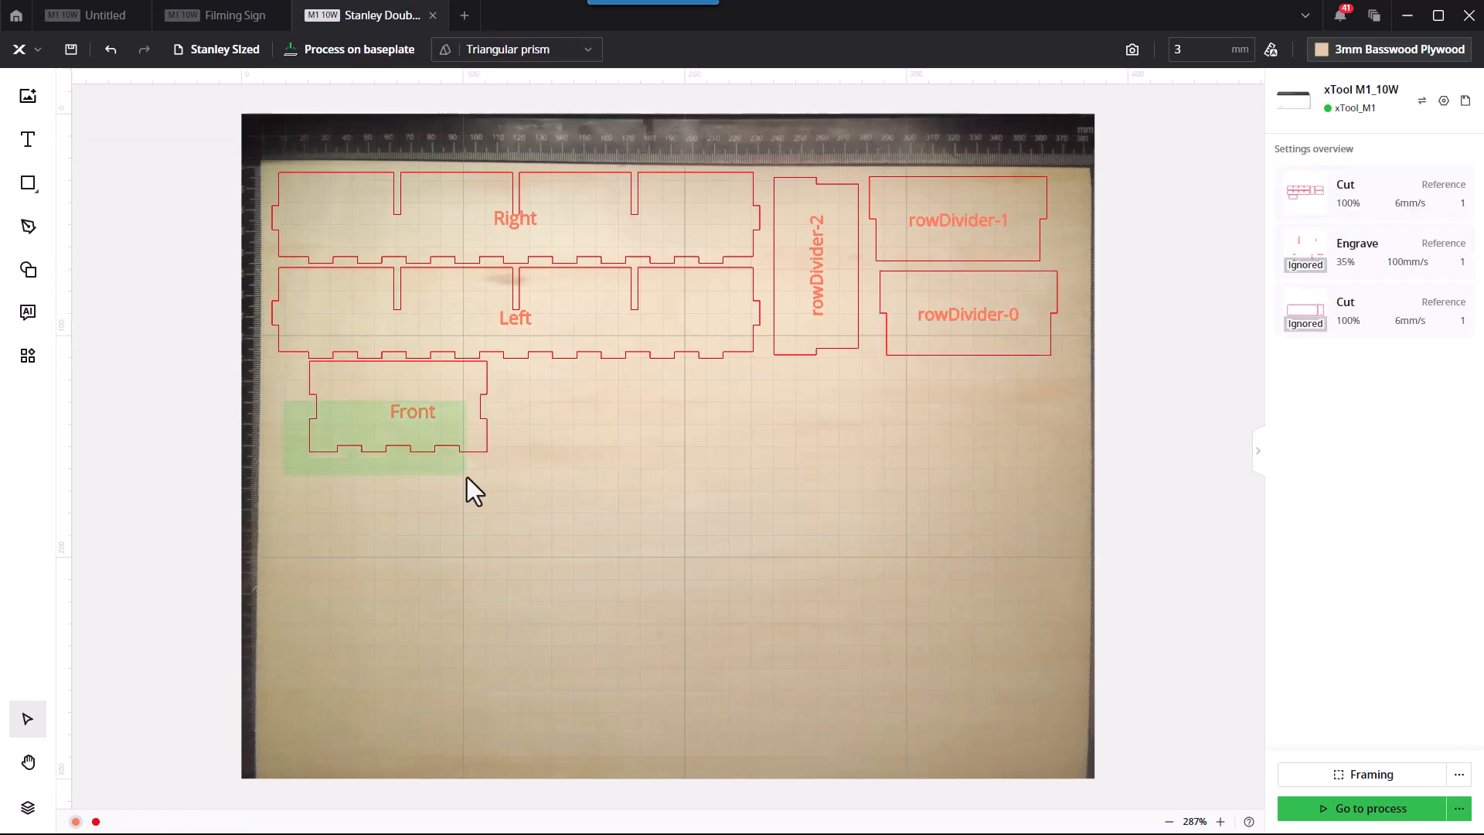
left_click(412, 410)
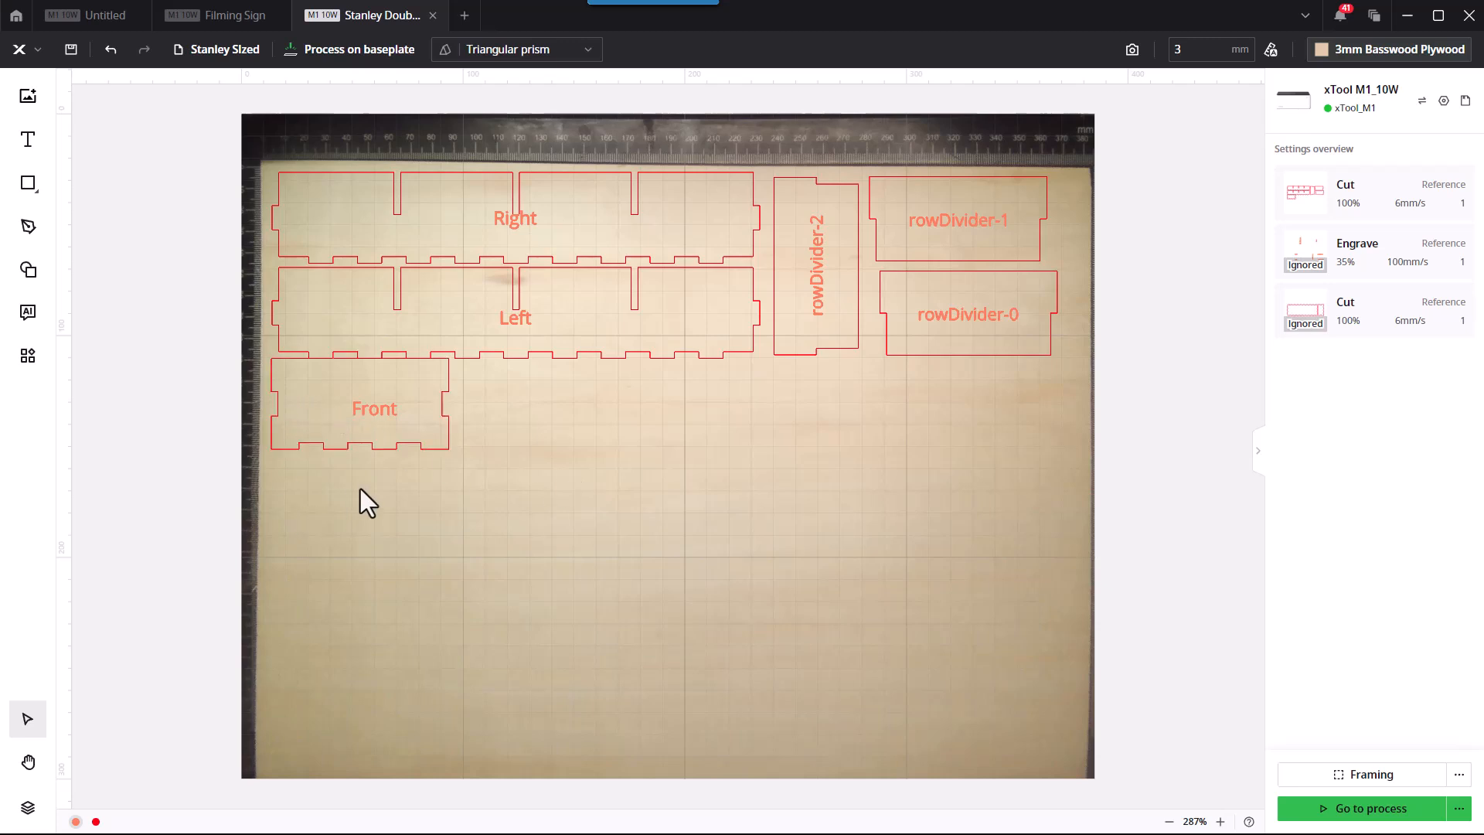
left_click(374, 408)
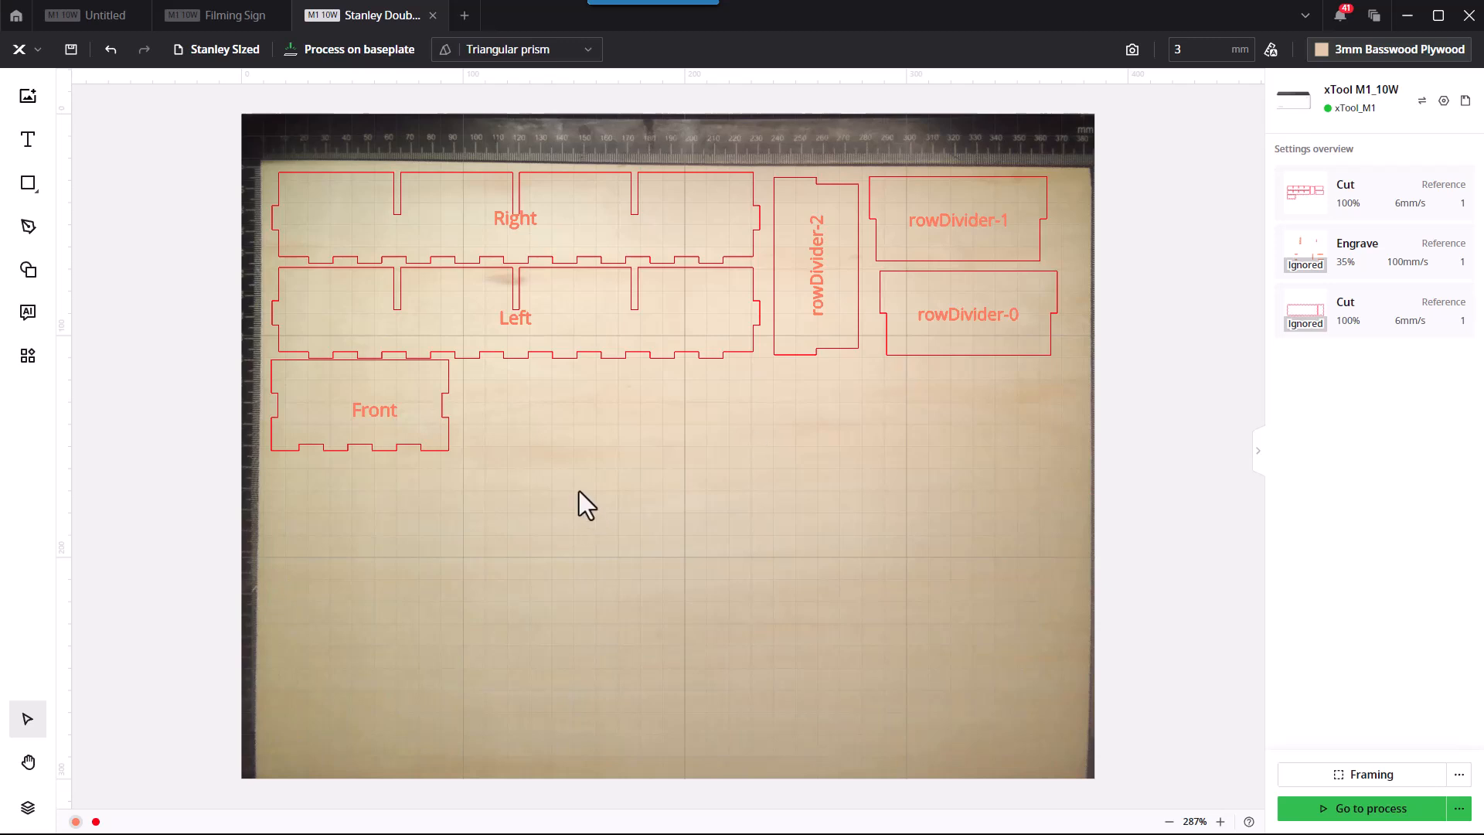
mouse_move(594, 482)
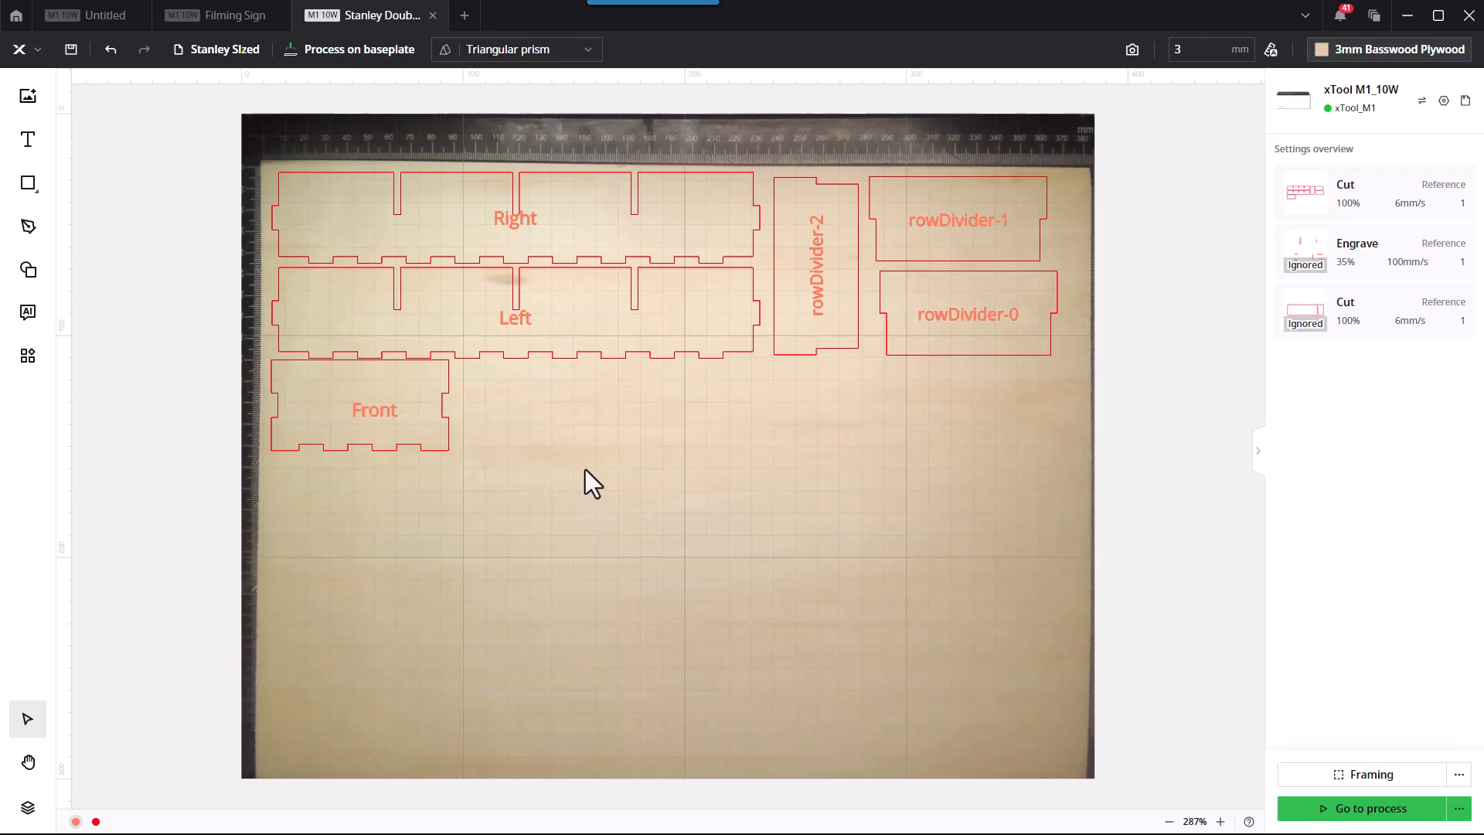
mouse_move(649, 498)
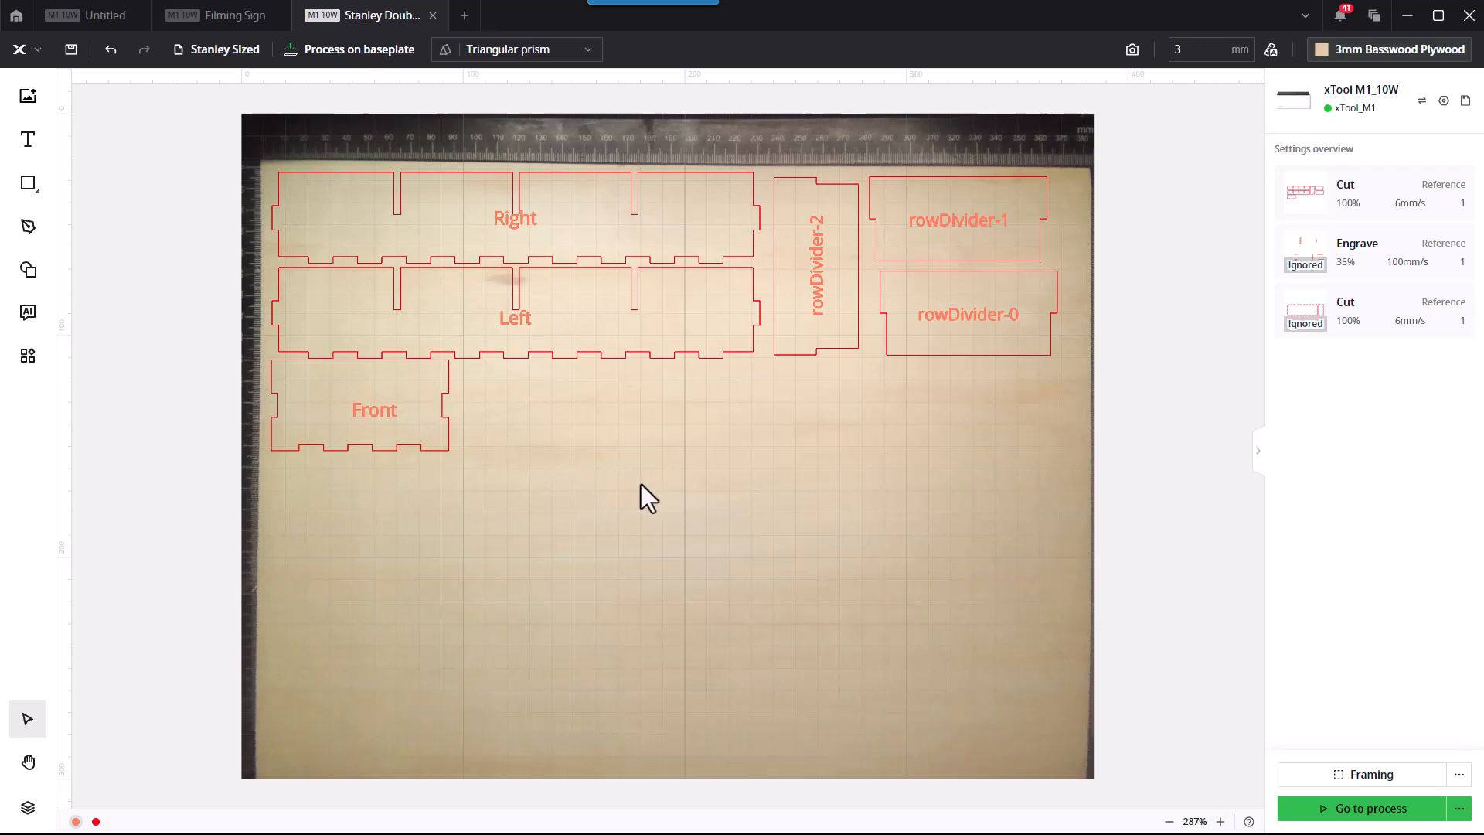
Draw a cut line across the sheet below the top rows of parts.
left_click(29, 181)
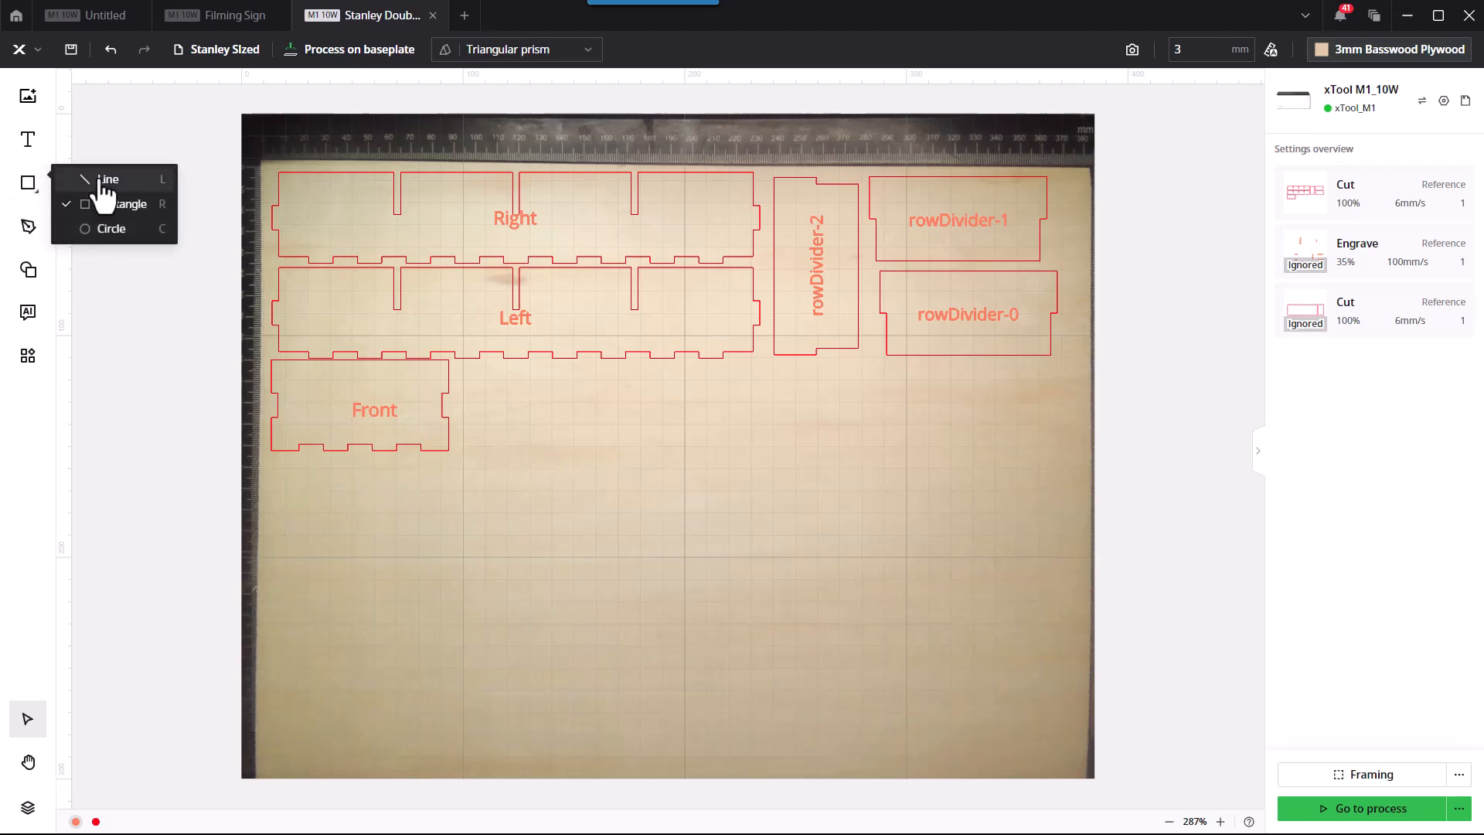
left_click(109, 180)
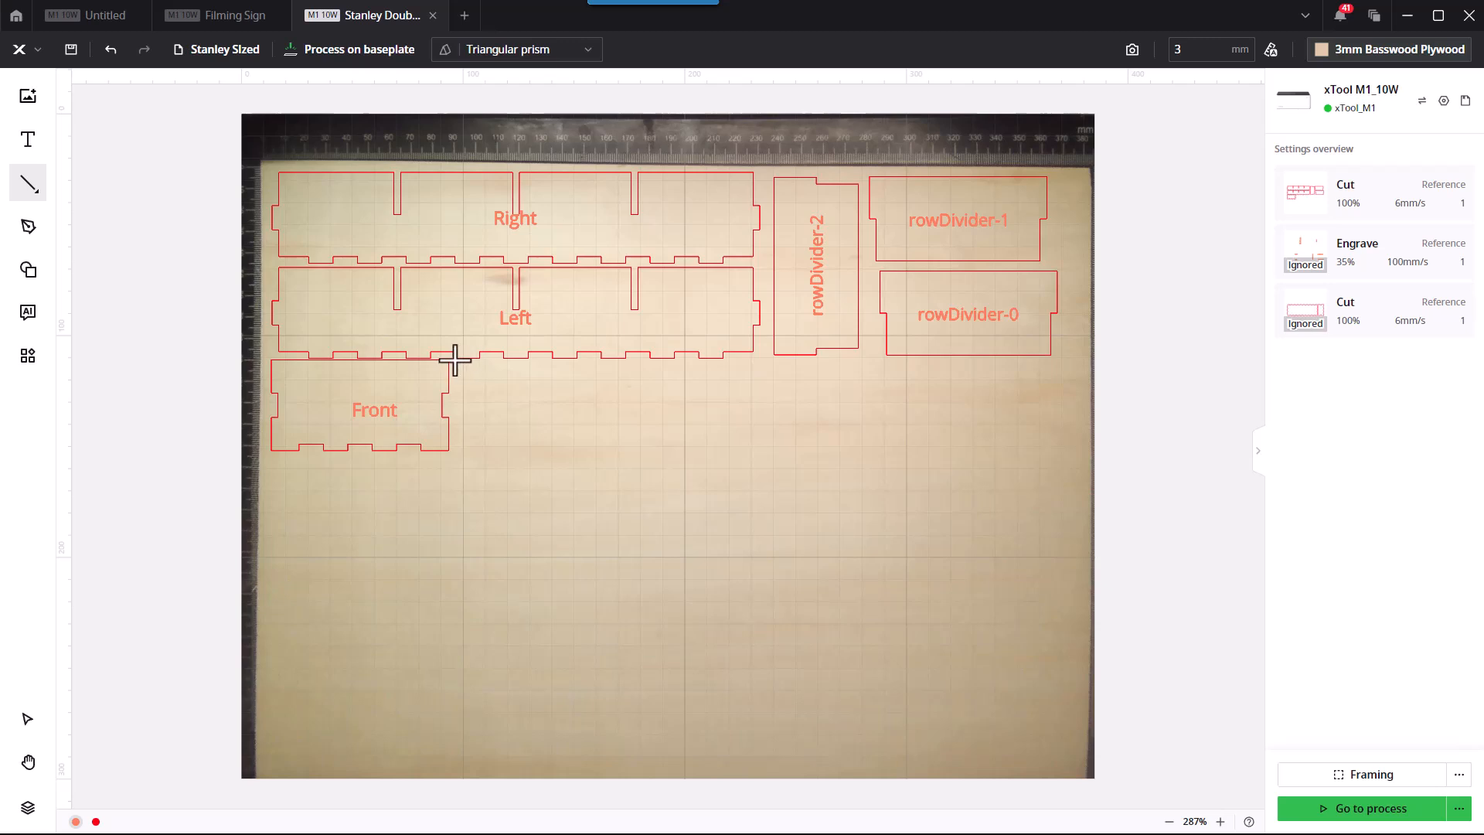
left_click_drag(454, 361, 1076, 369)
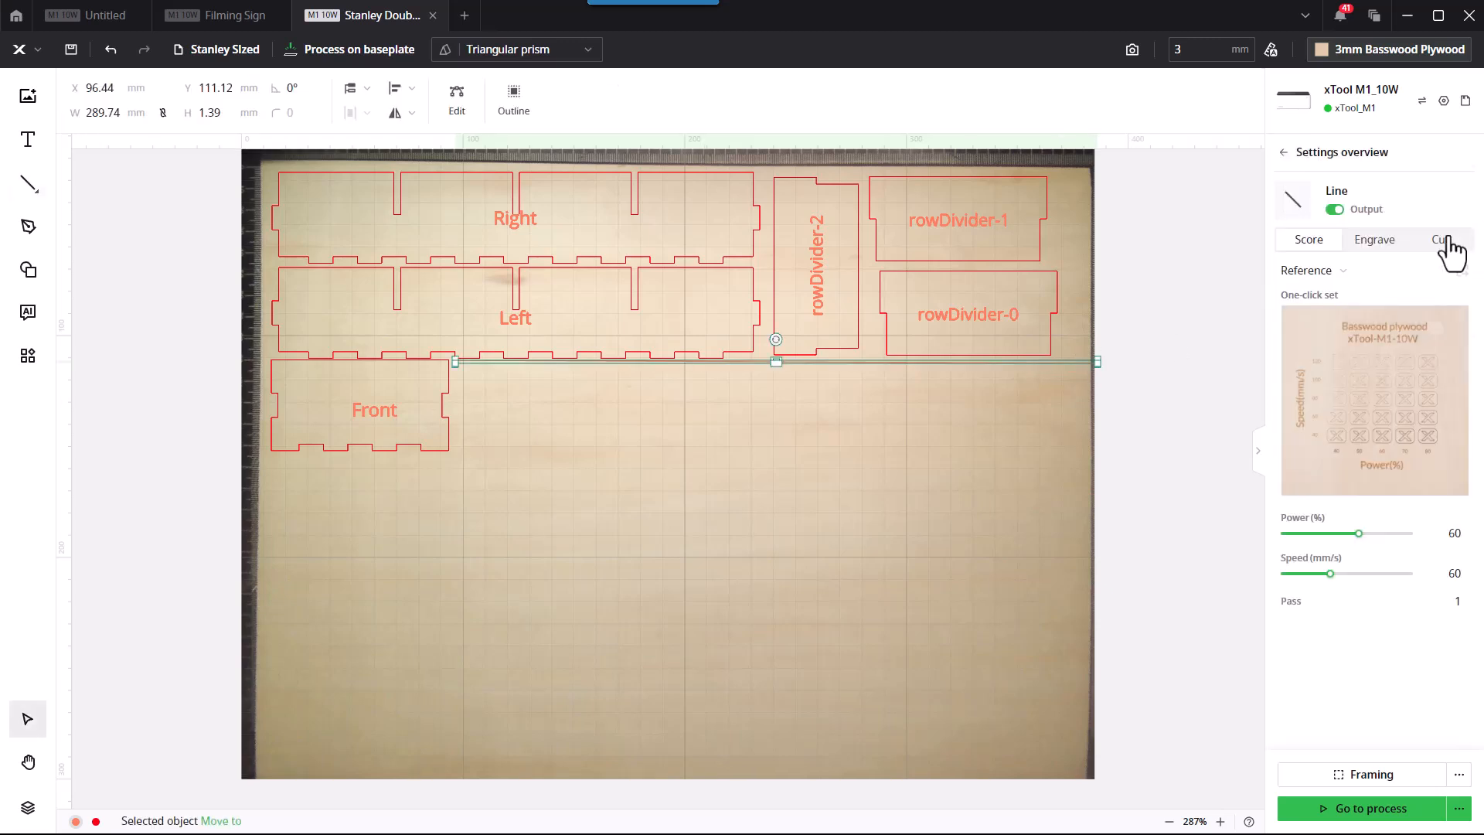
left_click(1439, 240)
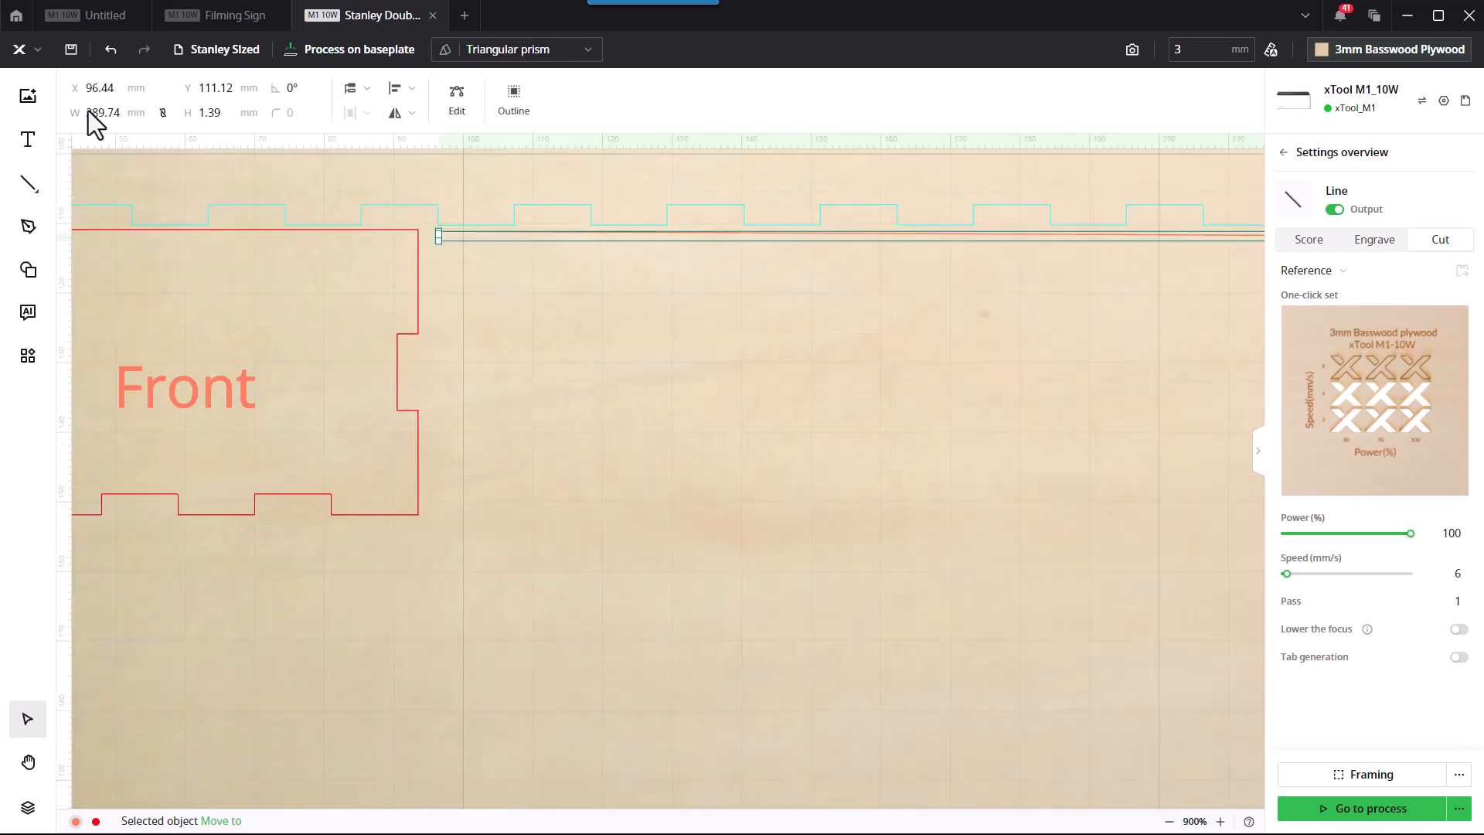
Draw a second cut line beneath the Front part.
left_click(28, 184)
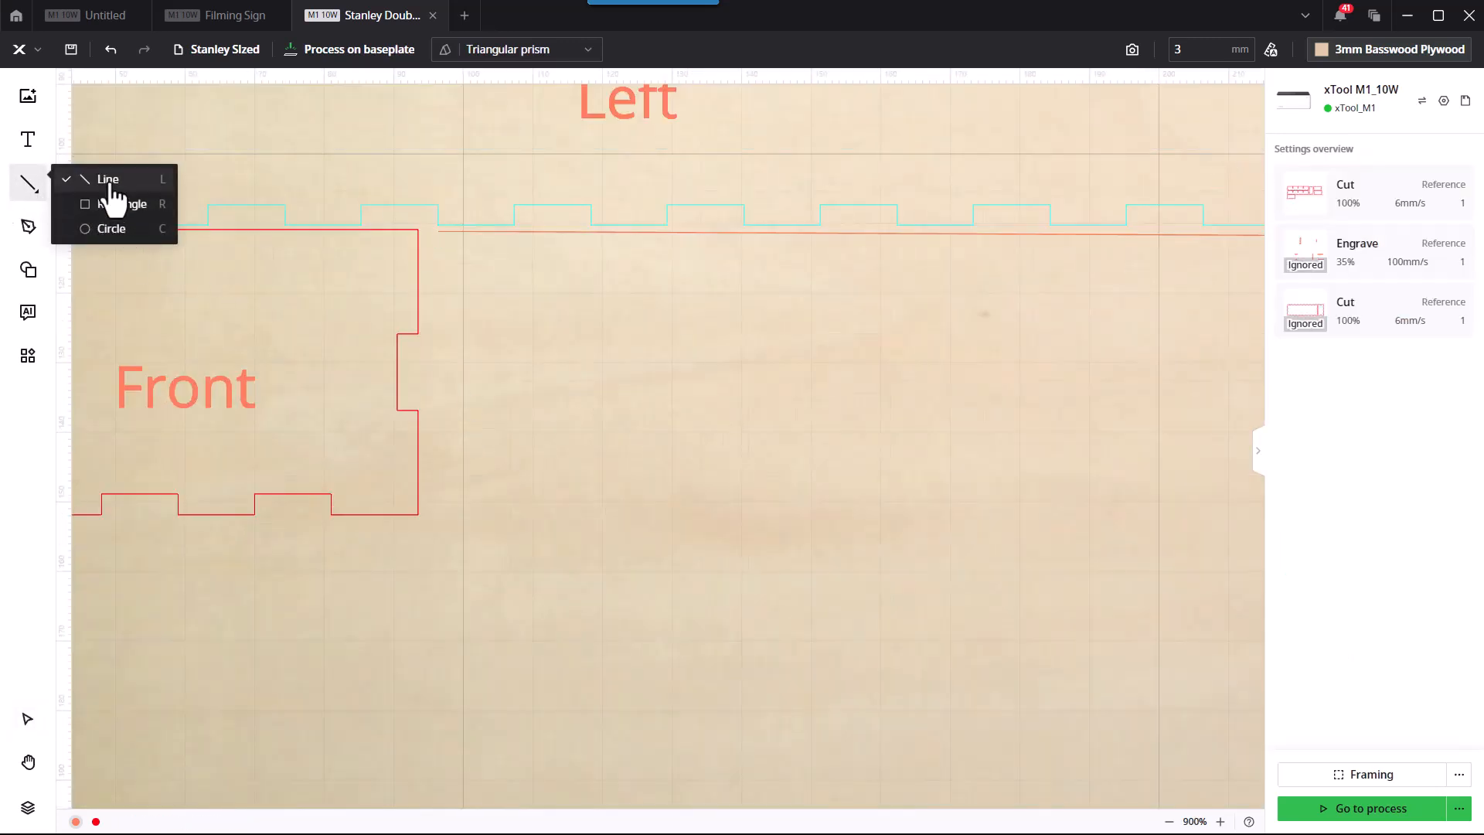
left_click(107, 179)
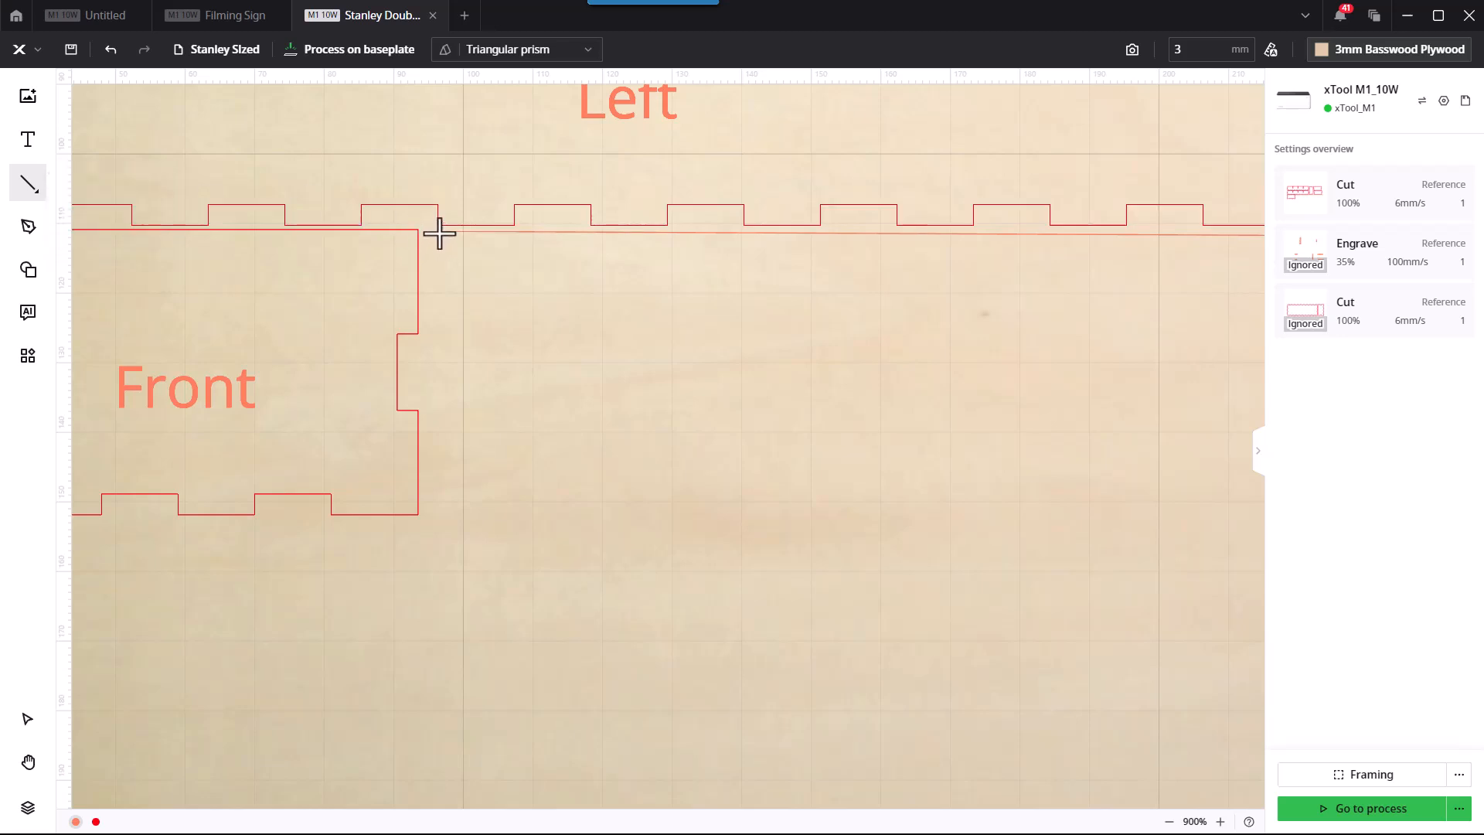
left_click_drag(437, 233, 437, 492)
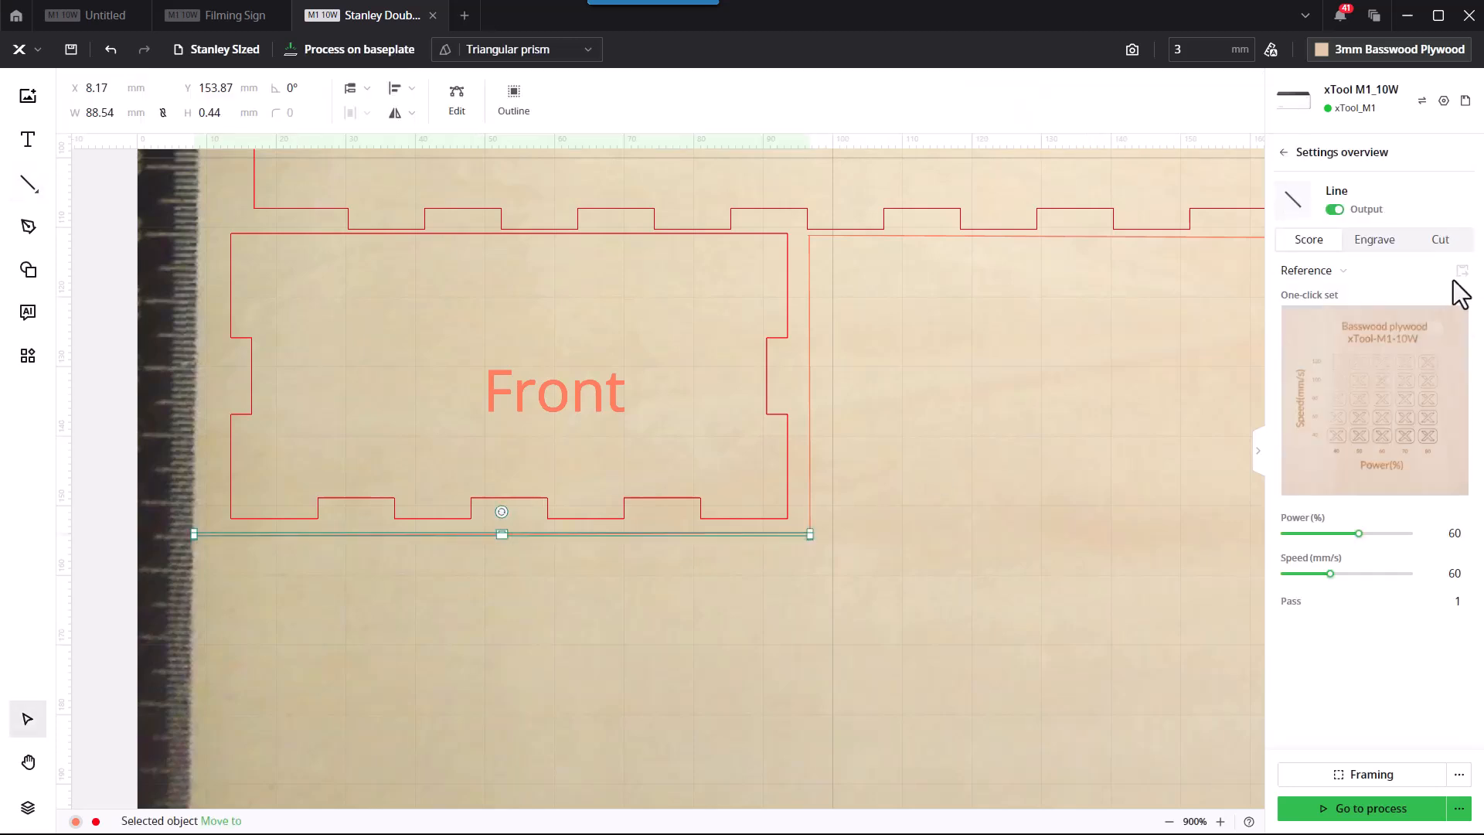
left_click(1438, 239)
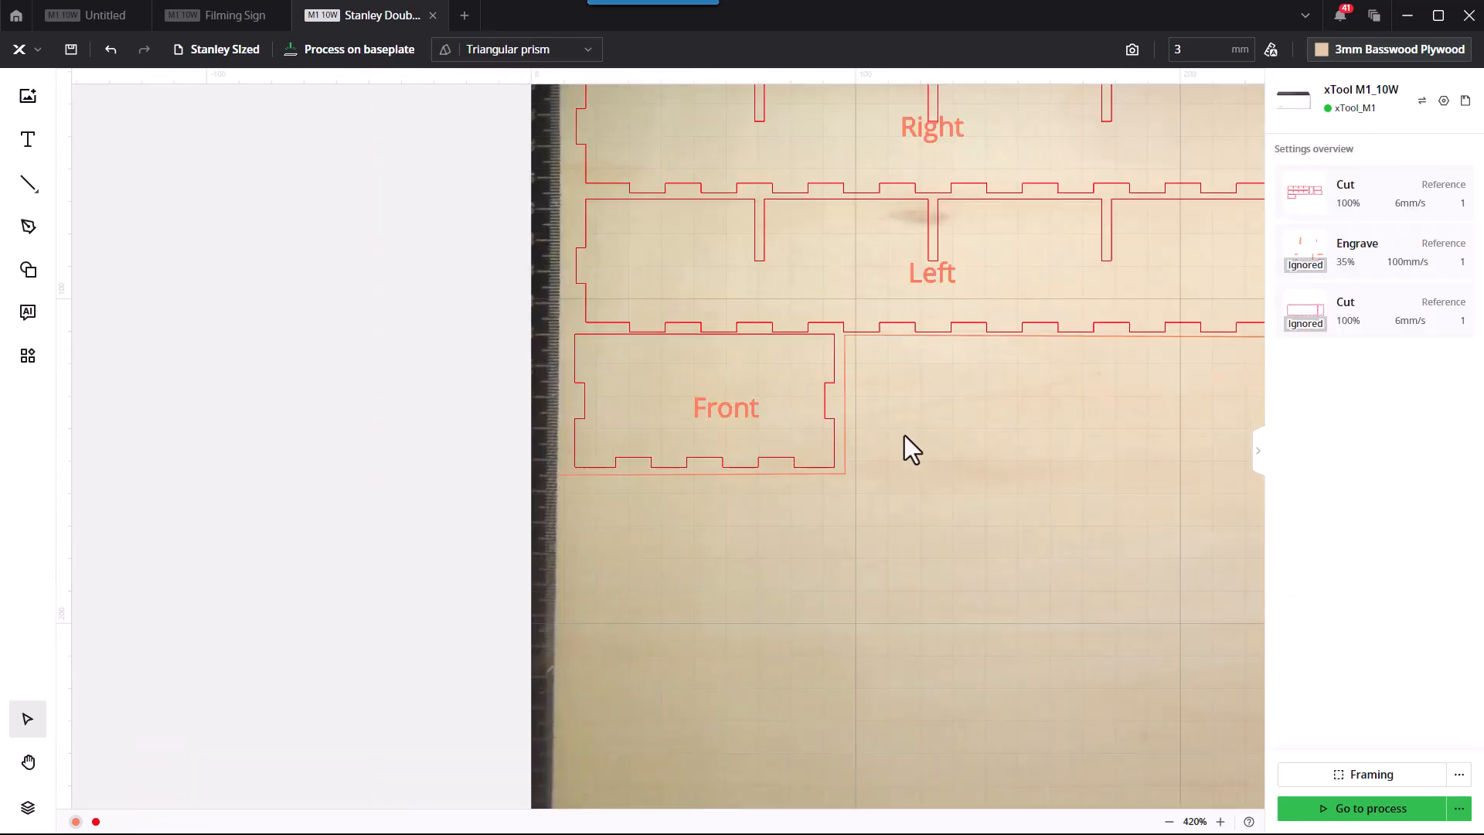
mouse_move(1054, 538)
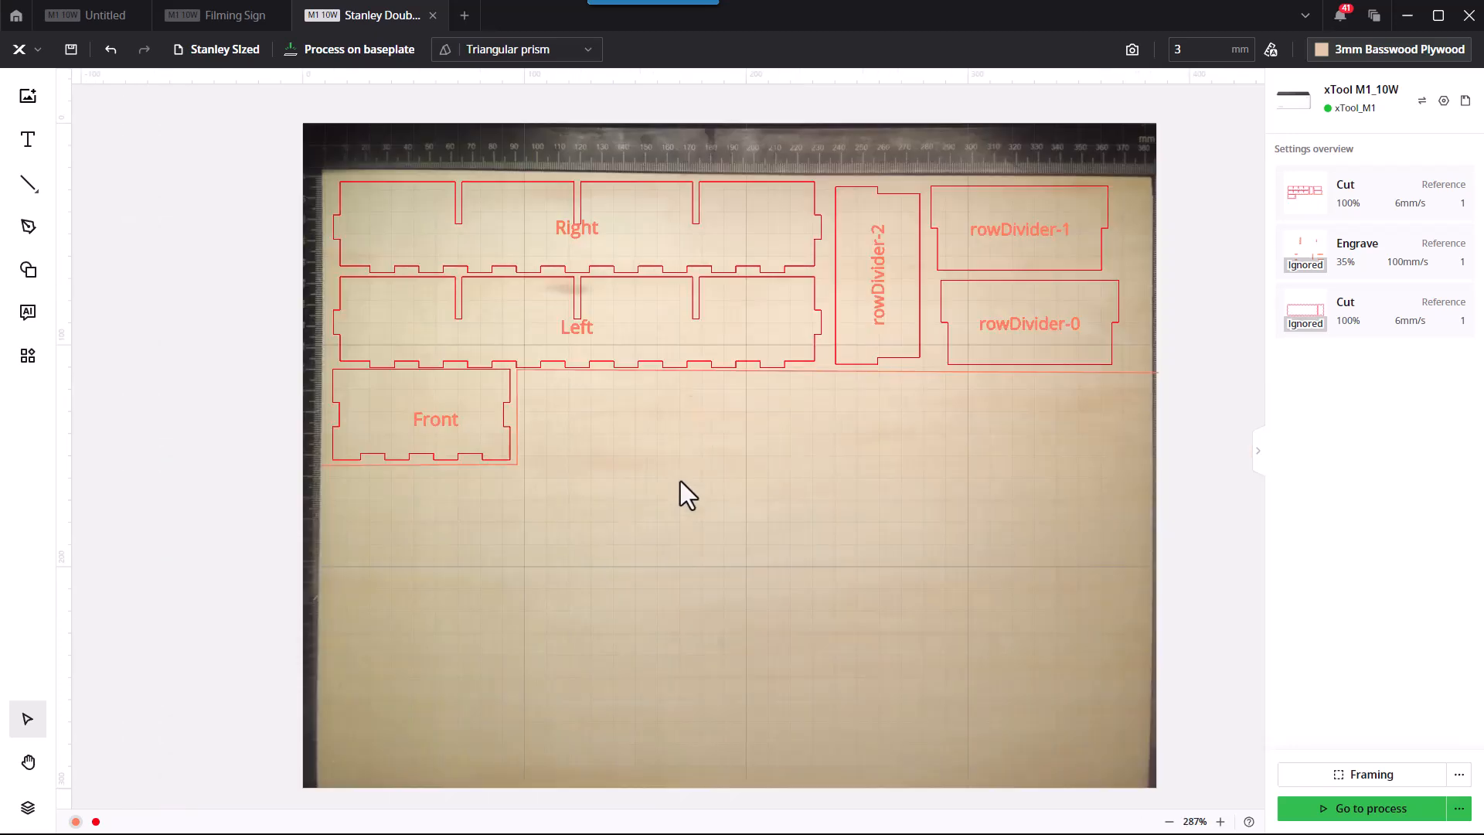
mouse_move(602, 486)
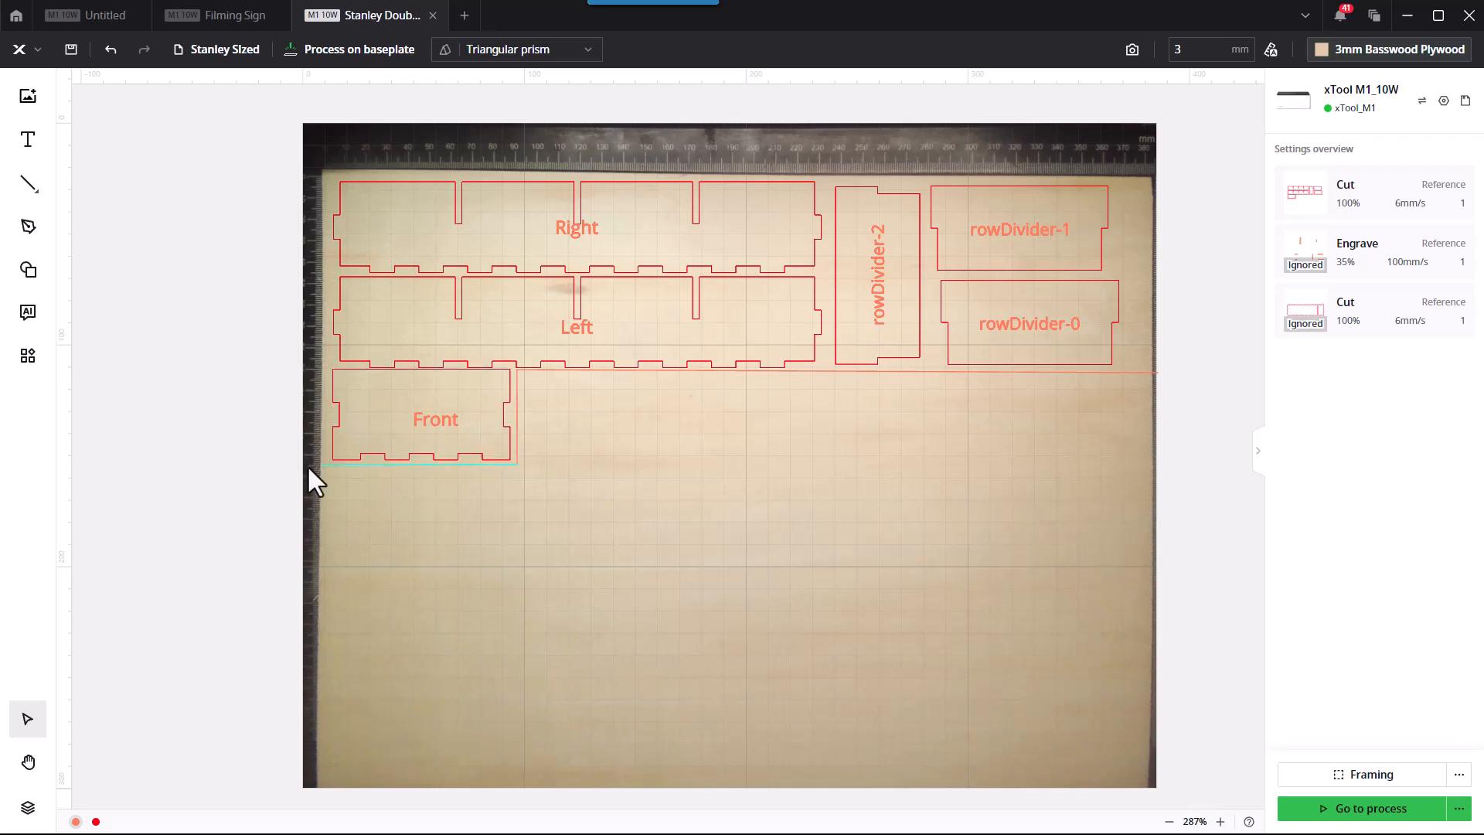
left_click(1019, 228)
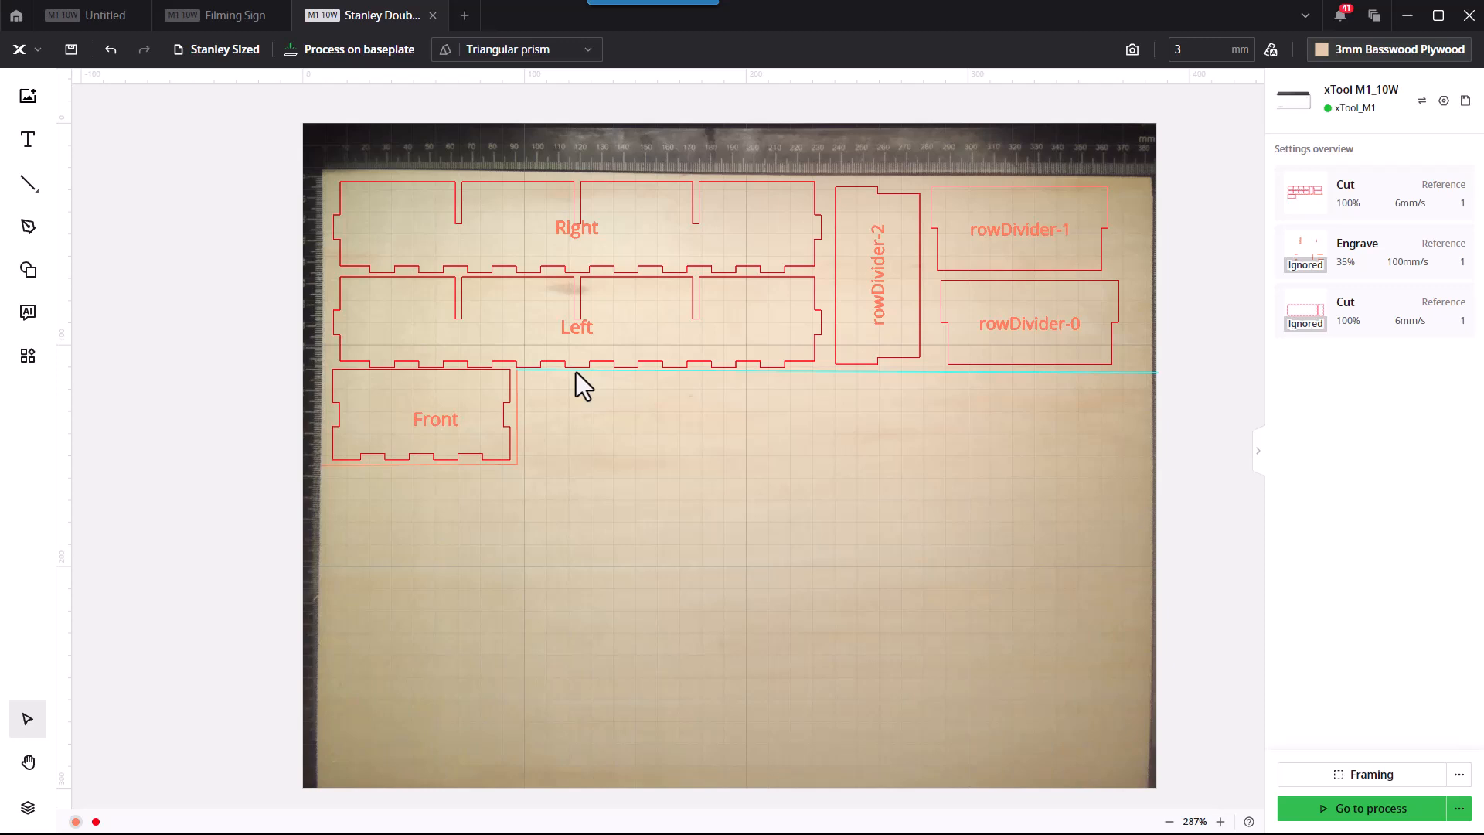
left_click(1029, 323)
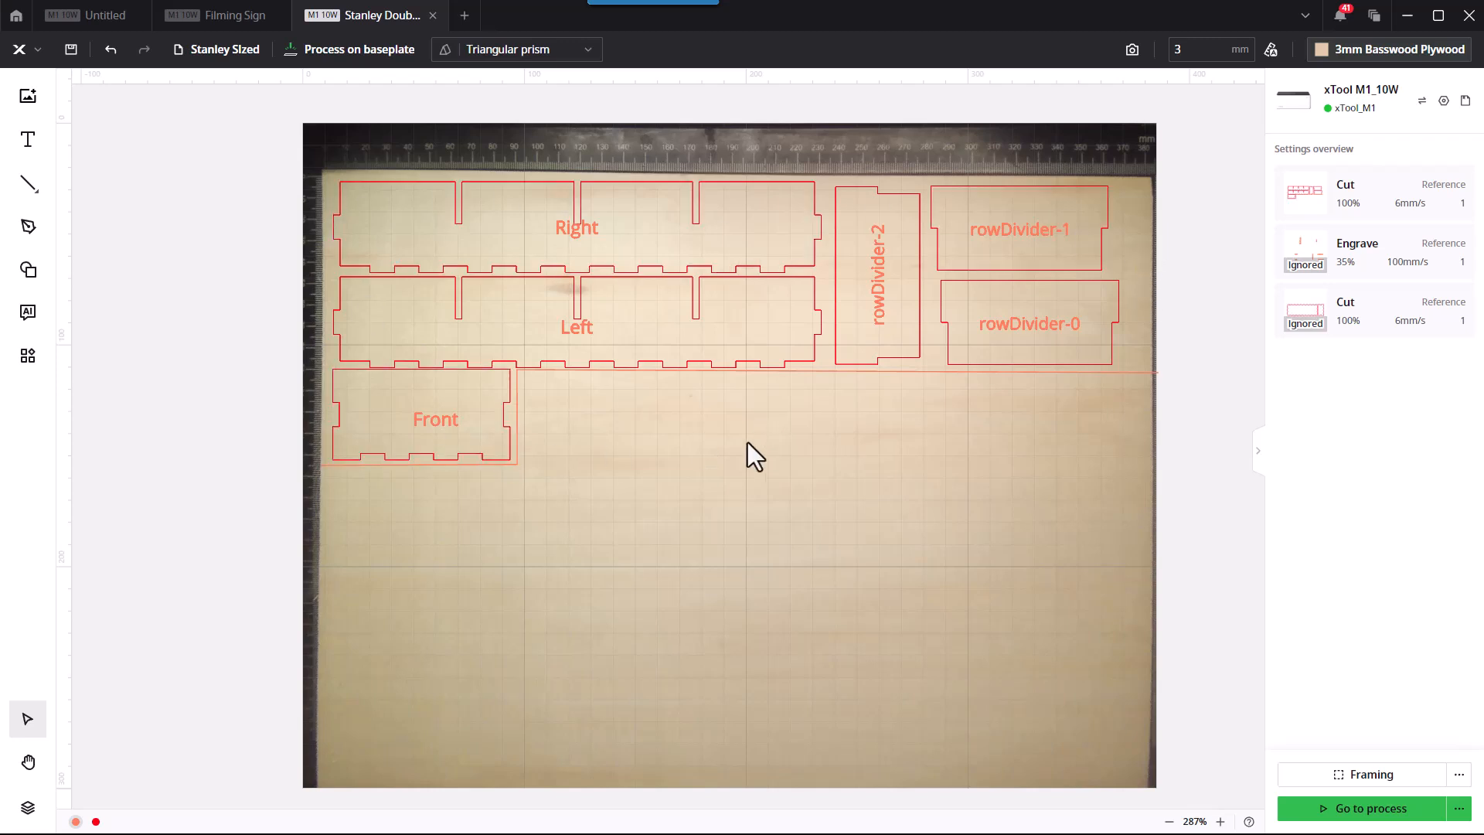
mouse_move(955, 471)
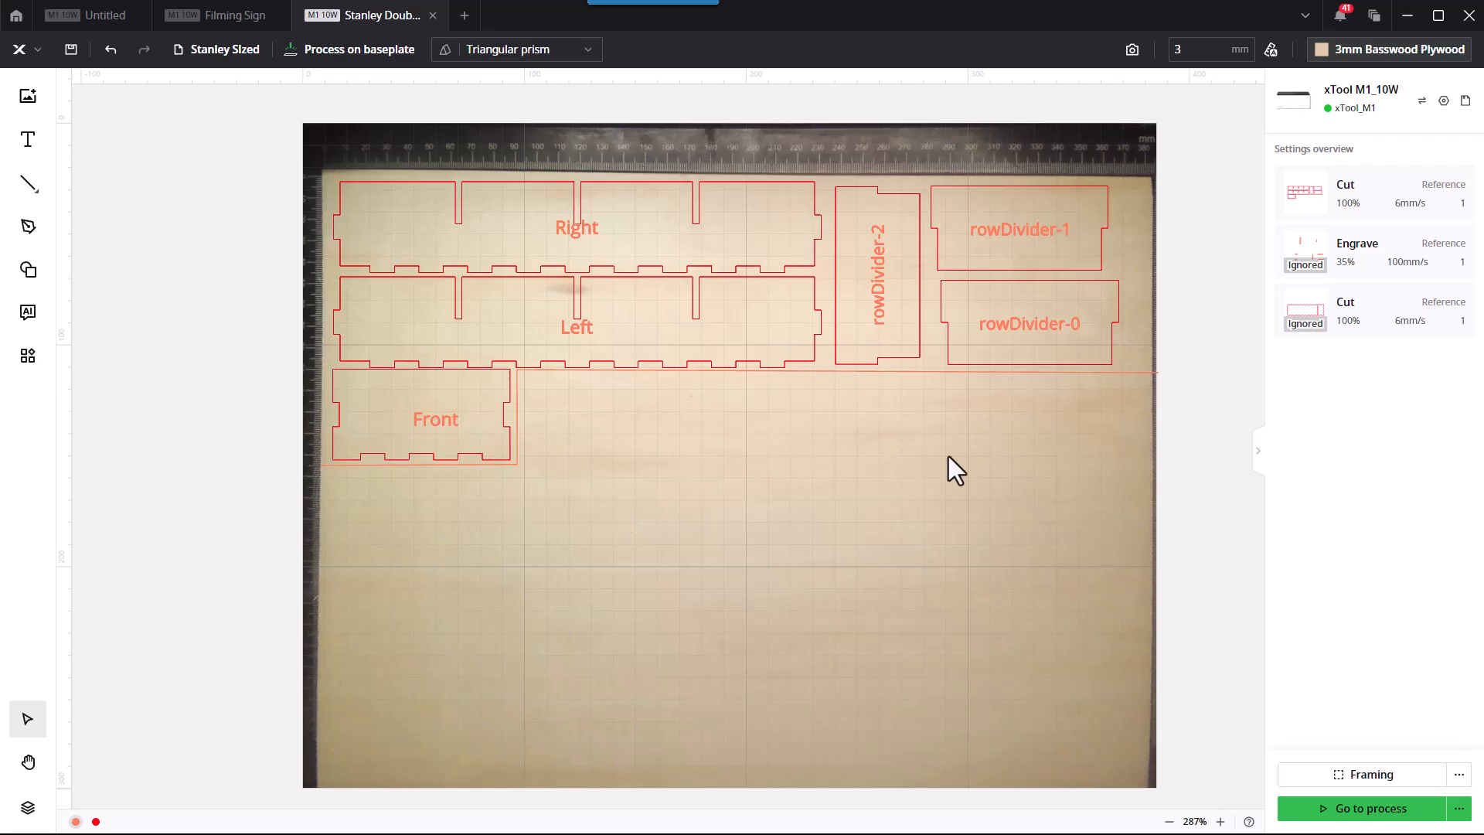
mouse_move(932, 624)
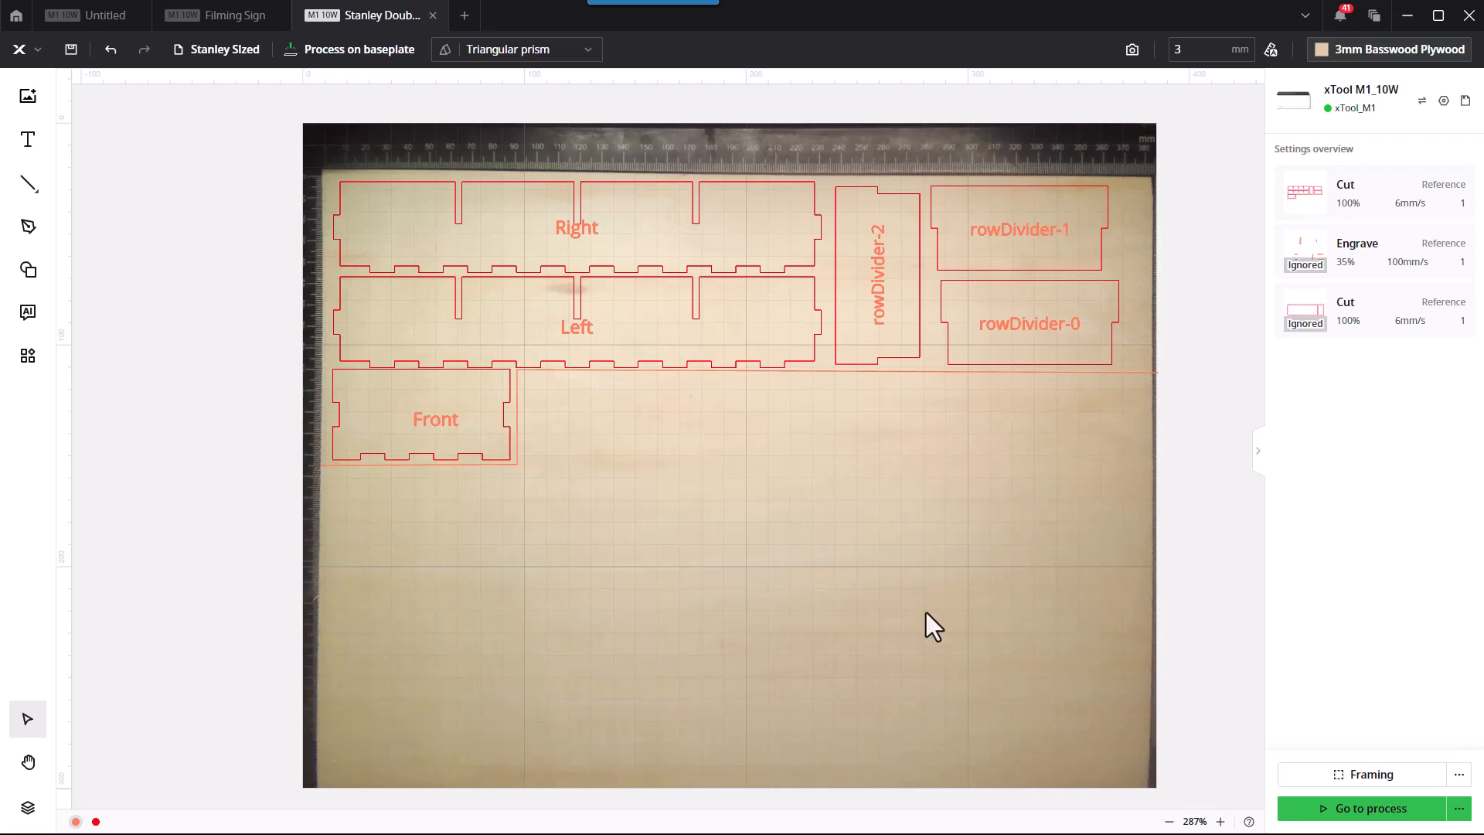
mouse_move(944, 513)
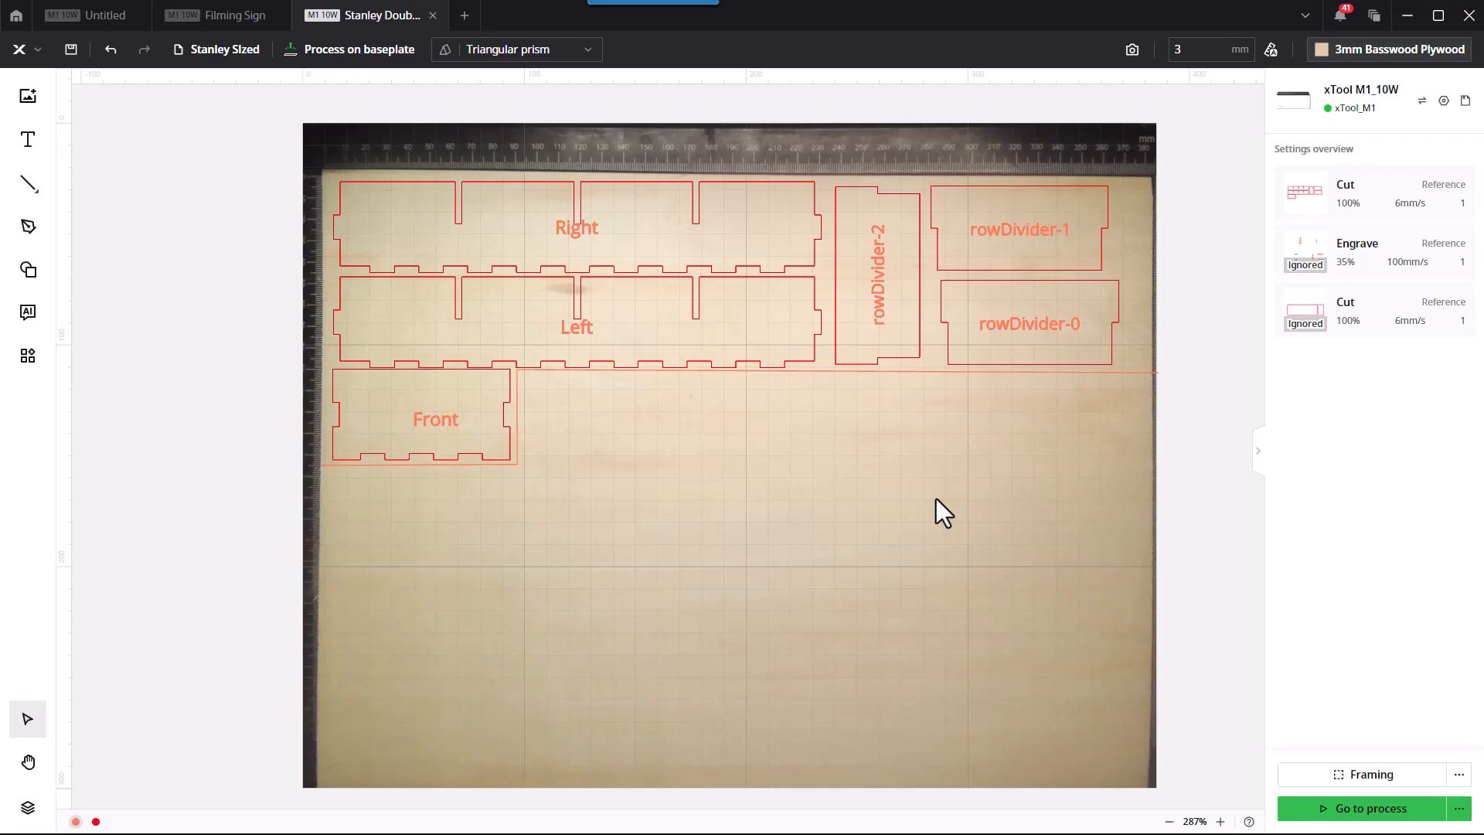
mouse_move(867, 531)
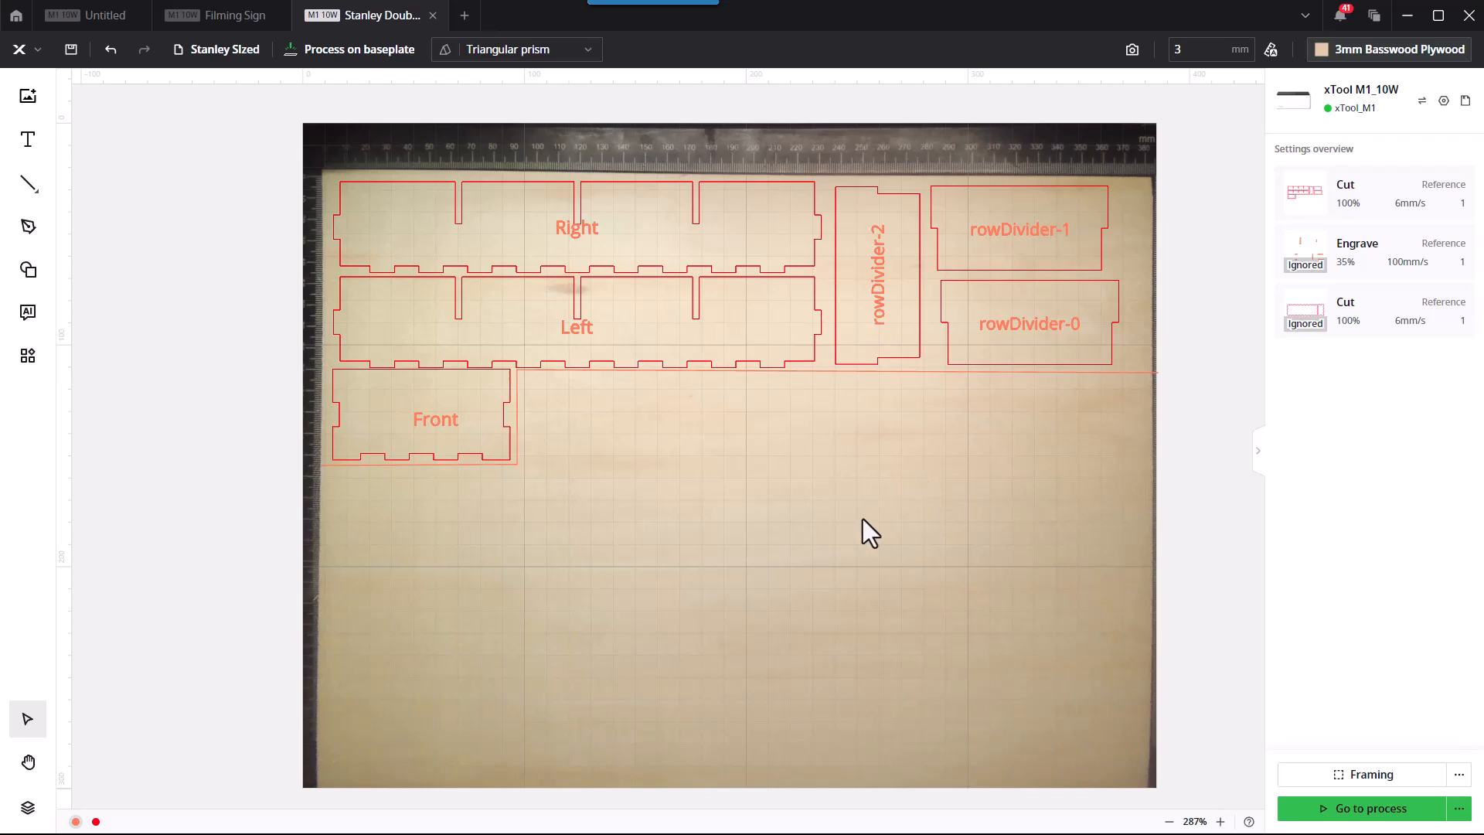
mouse_move(863, 539)
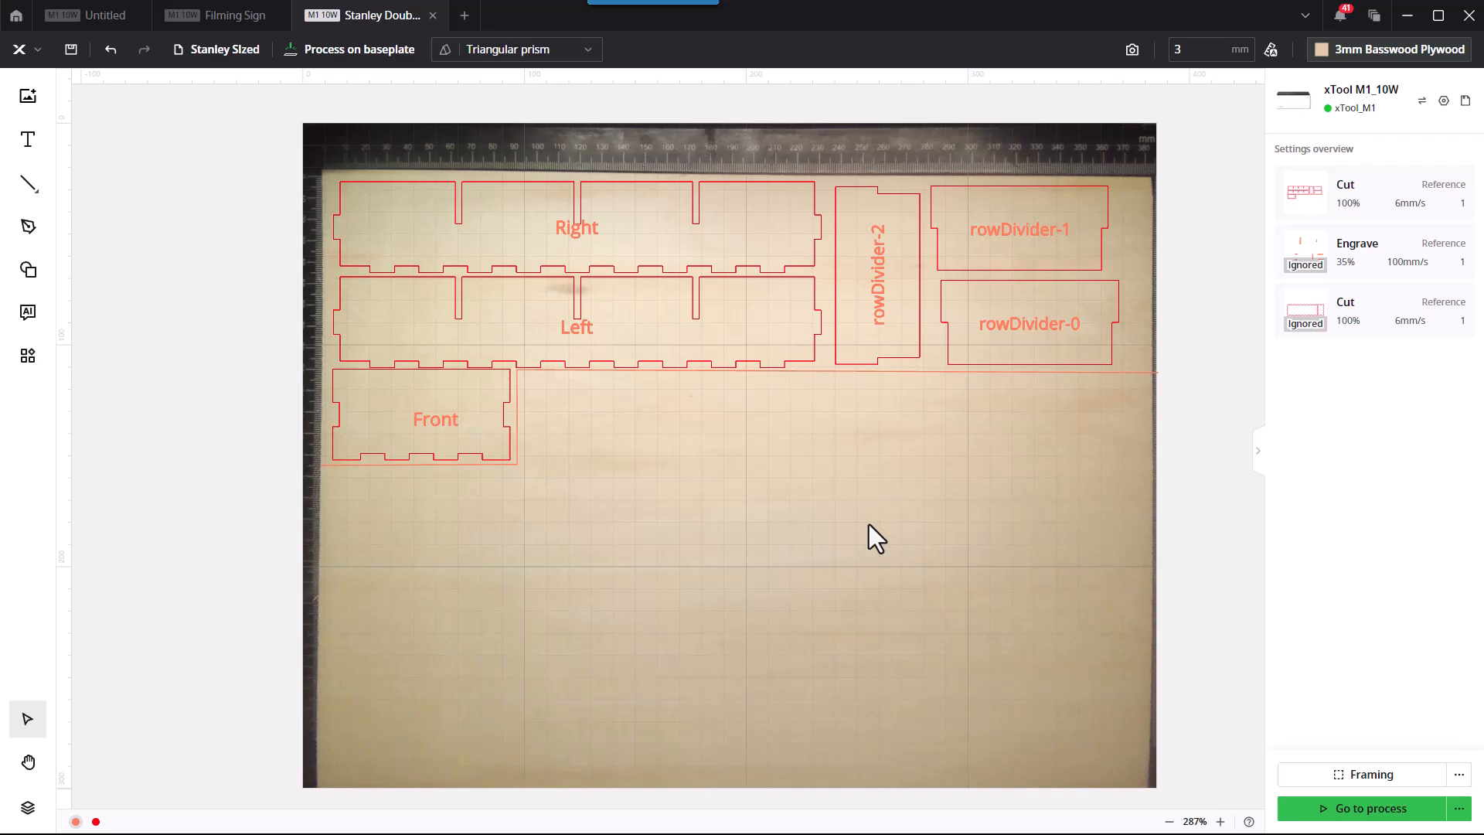
mouse_move(885, 523)
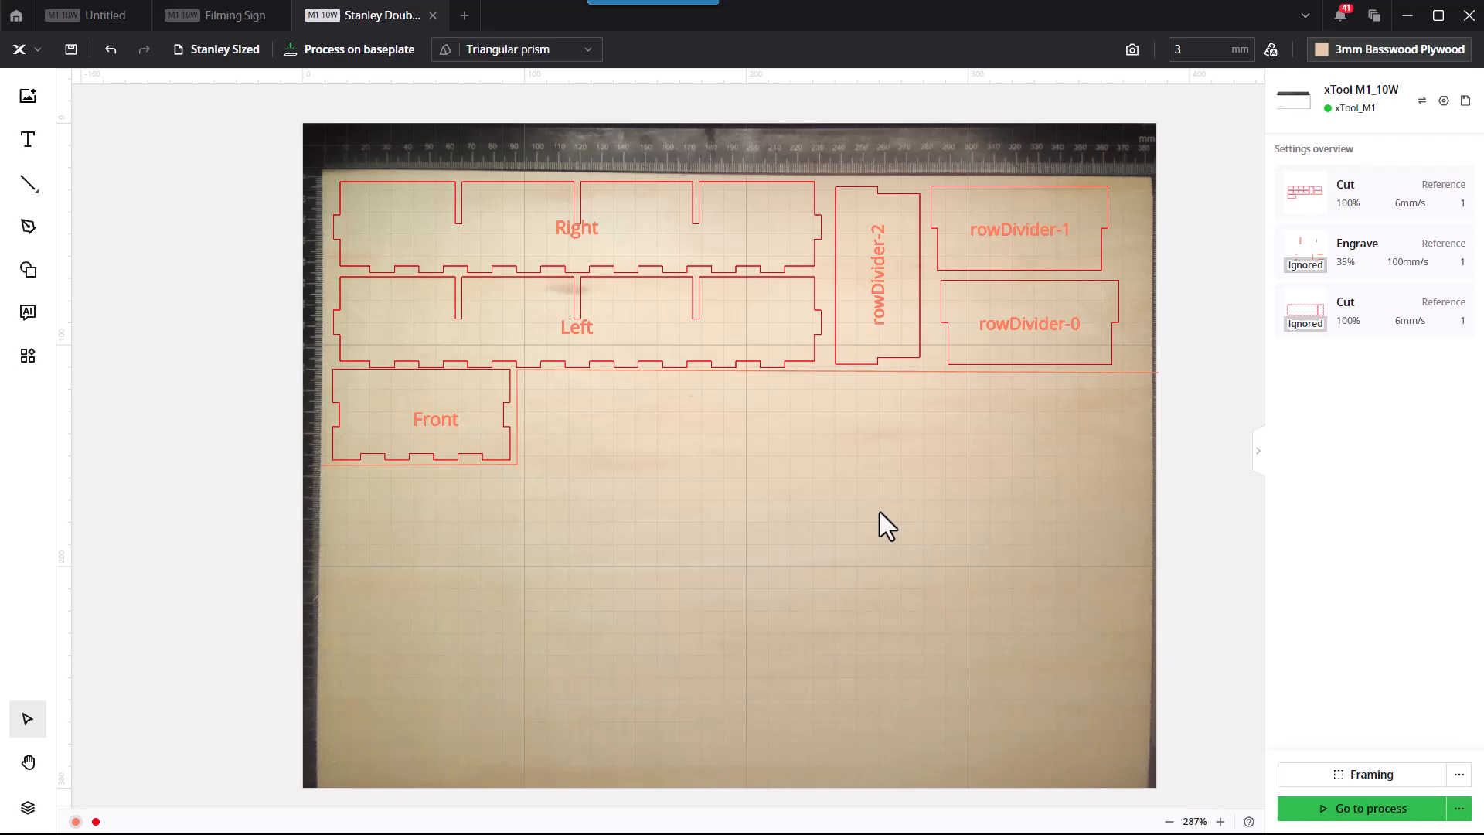
mouse_move(871, 407)
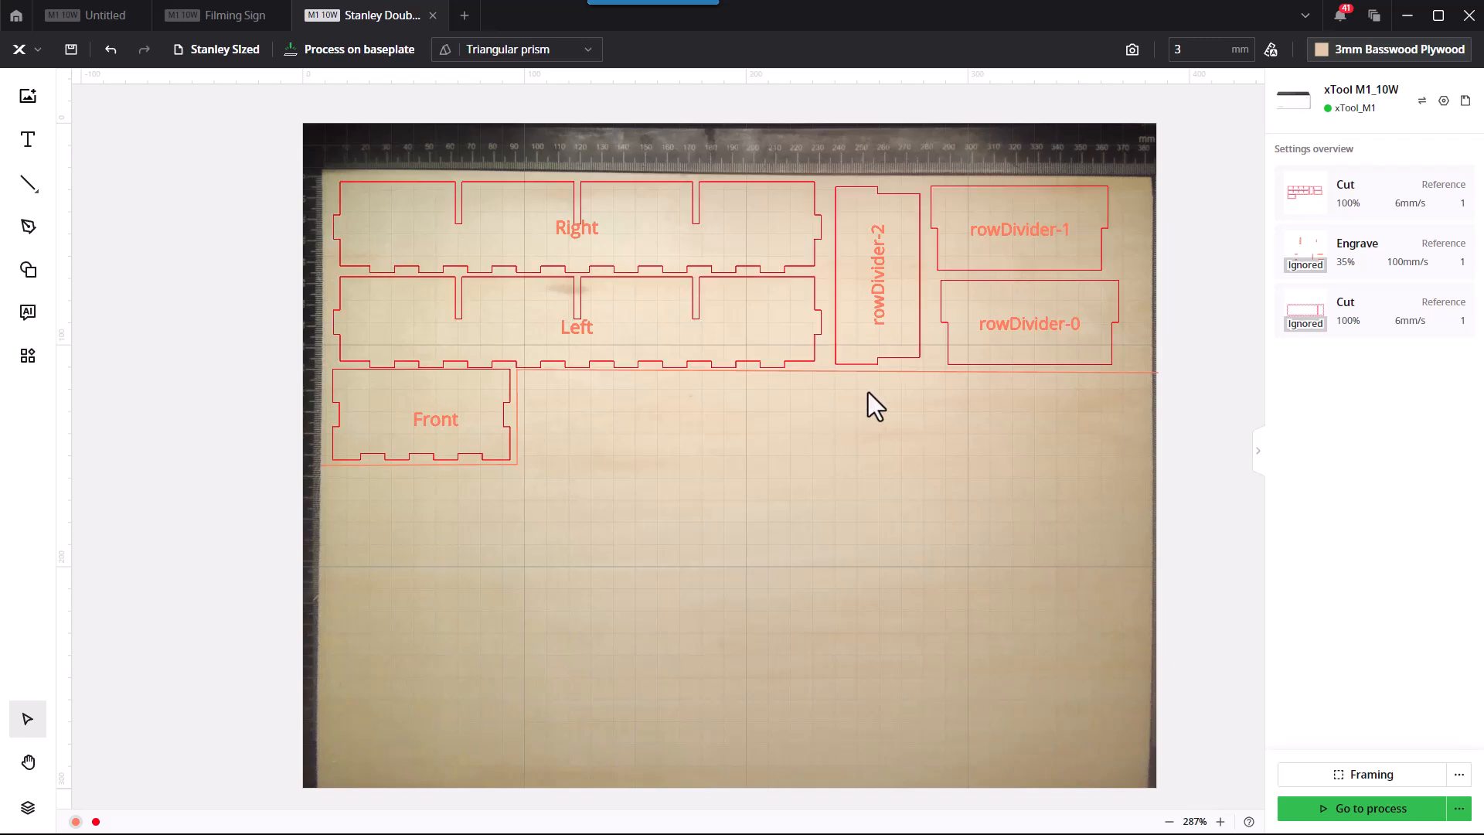